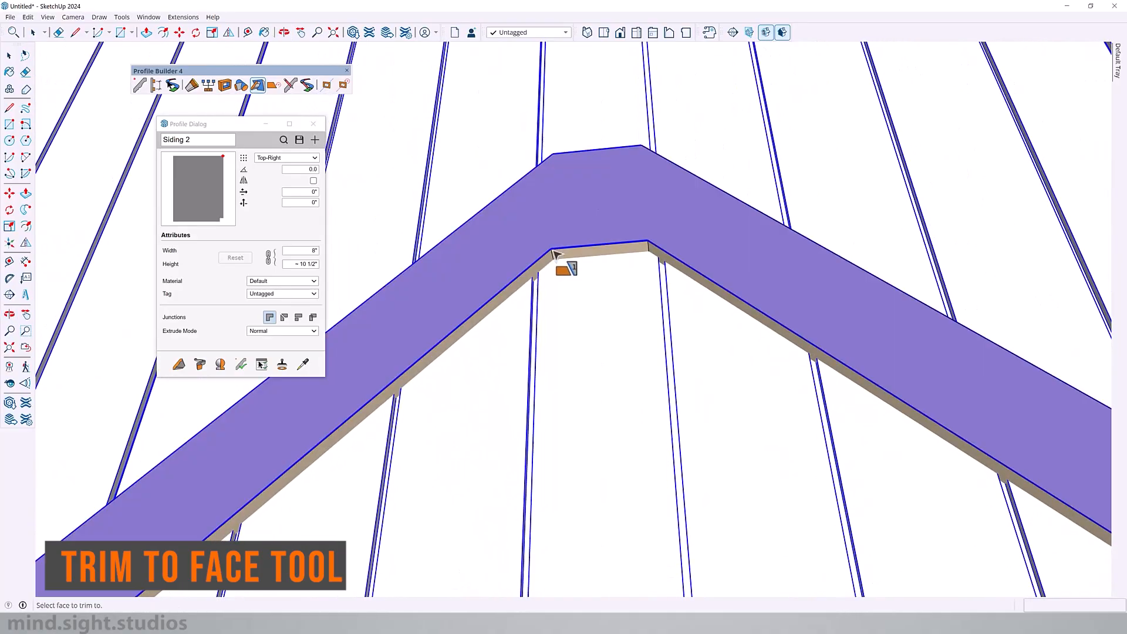
# Trim the siding board end against the roof face at the gable peak.
pyautogui.click(561, 258)
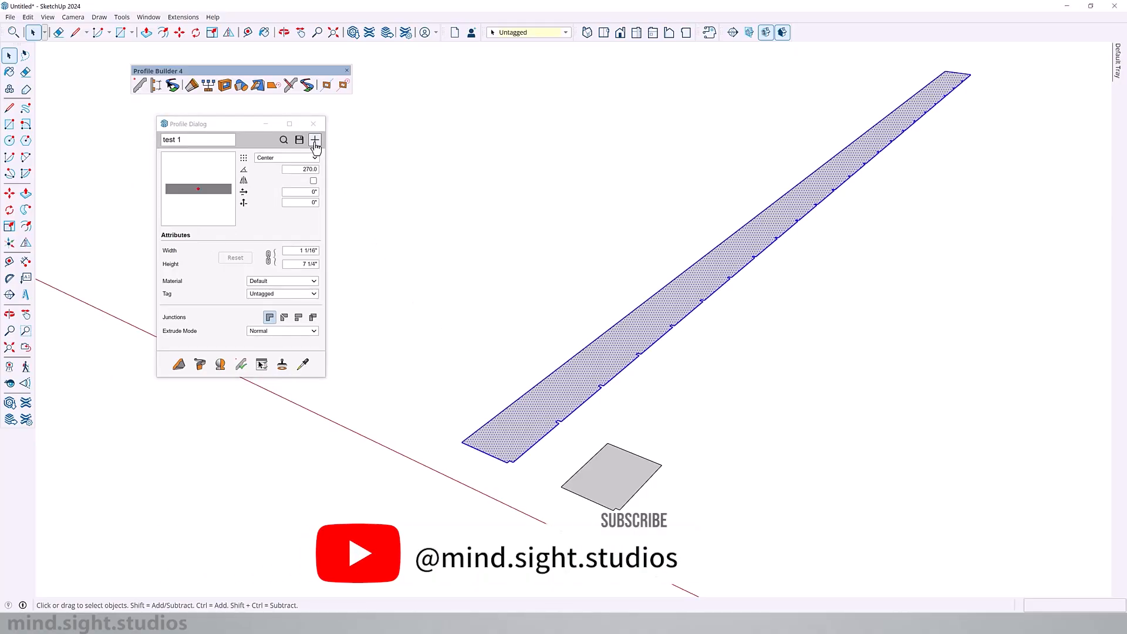
# Create a new profile named 'Siding 1' from the selected long board cross-section.
pyautogui.click(314, 140)
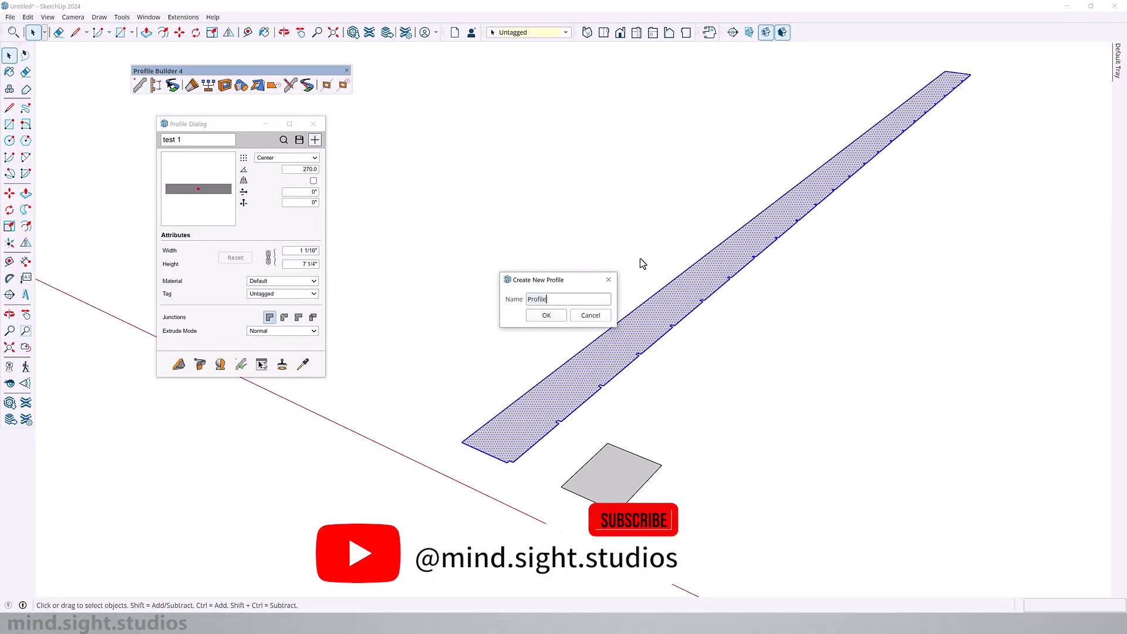
pyautogui.write('Siding 1')
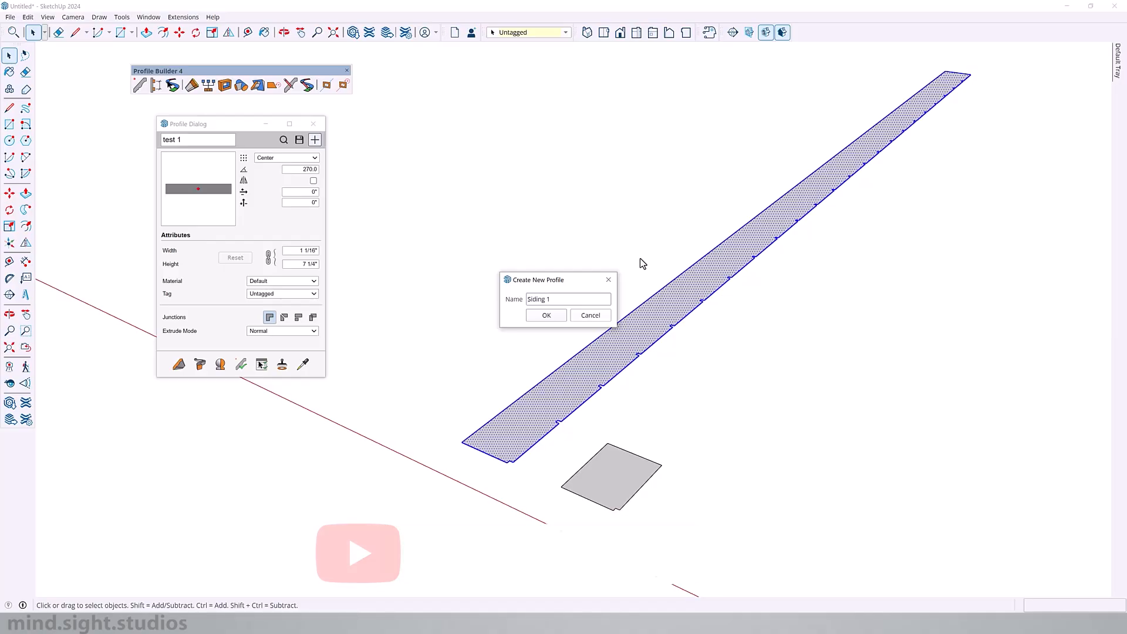
pyautogui.click(546, 314)
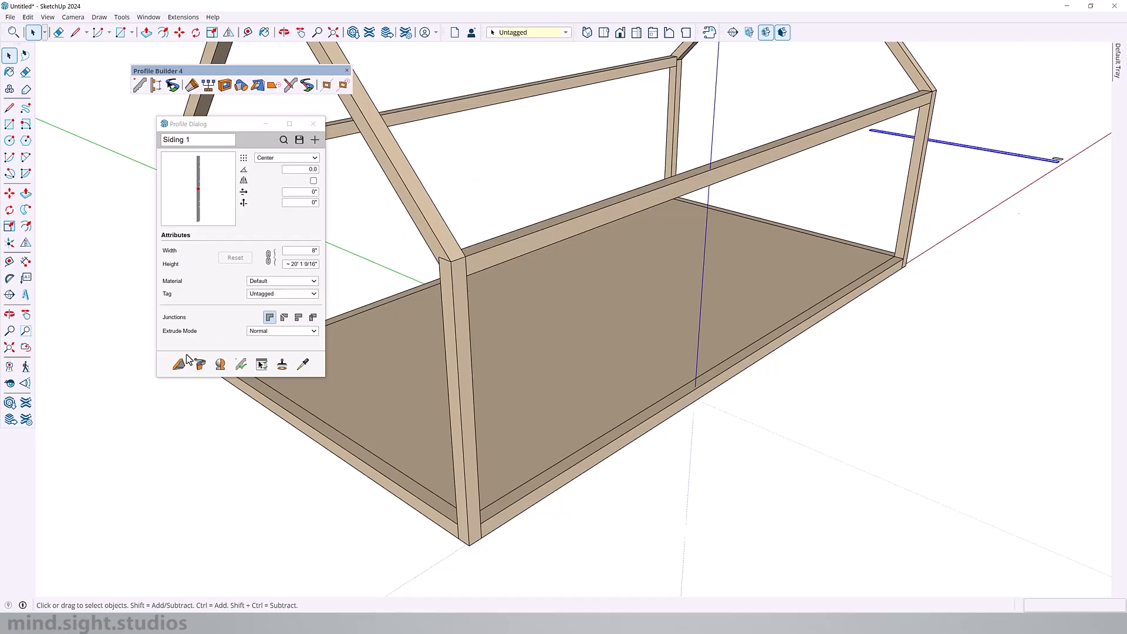
# Start drawing Siding 1, rotated 270° with a Top-Right placement point along the wall edge.
pyautogui.click(179, 364)
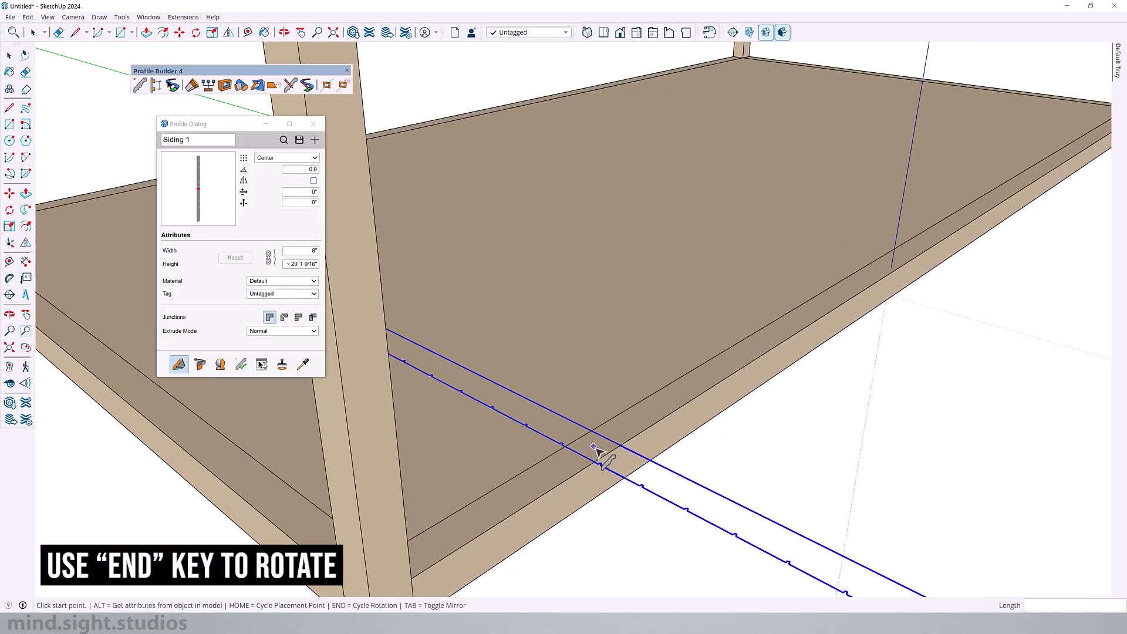
pyautogui.press('end')
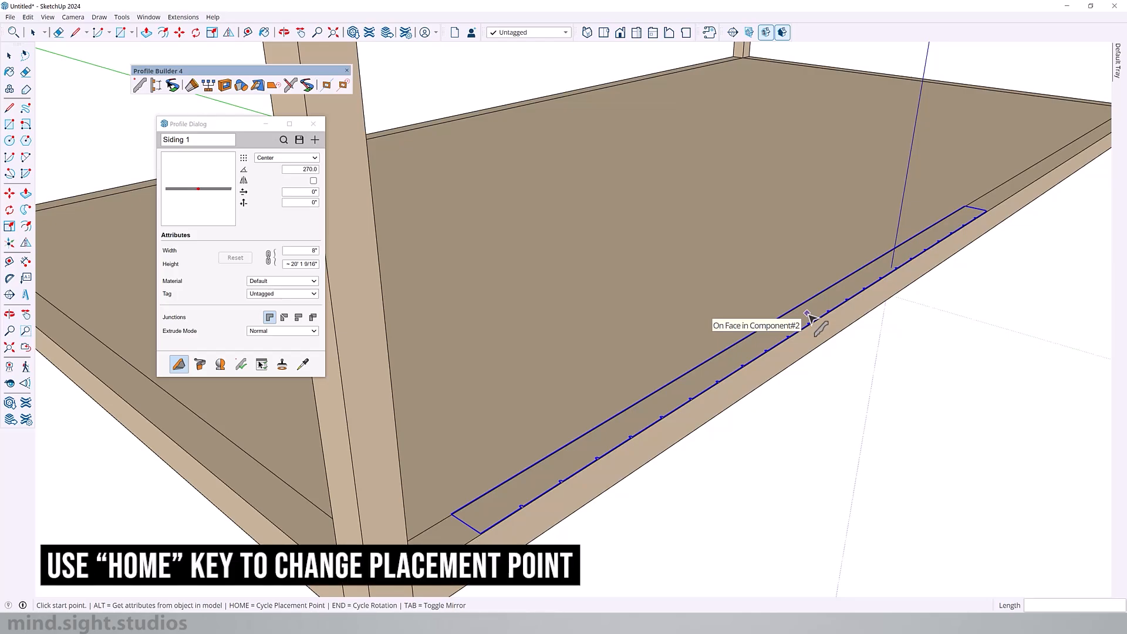
pyautogui.press('Home')
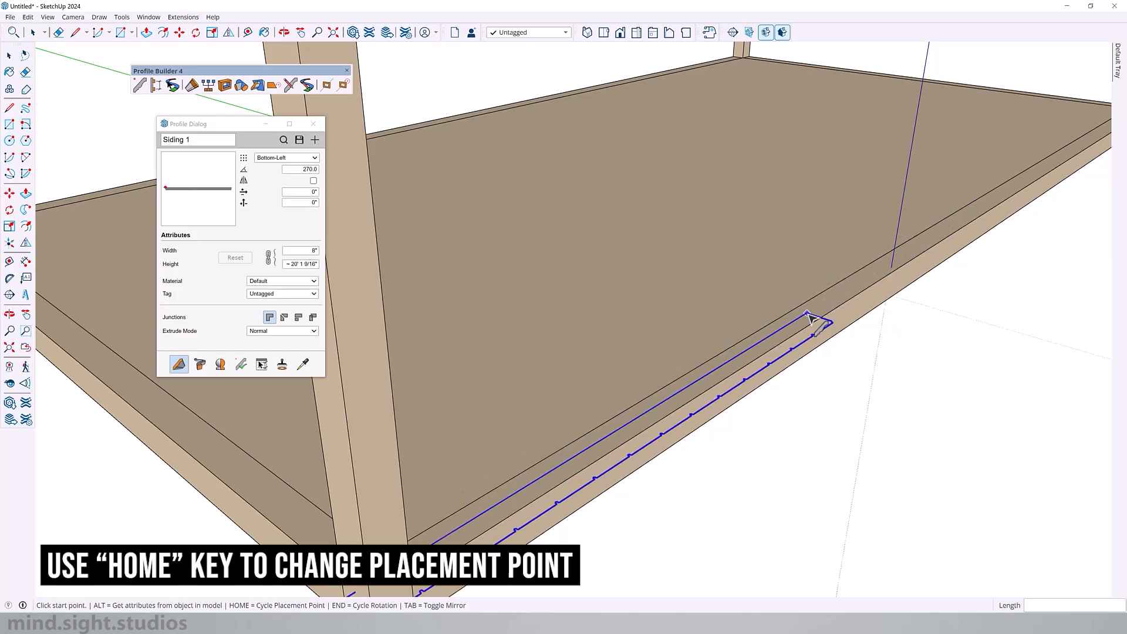
pyautogui.press('Home')
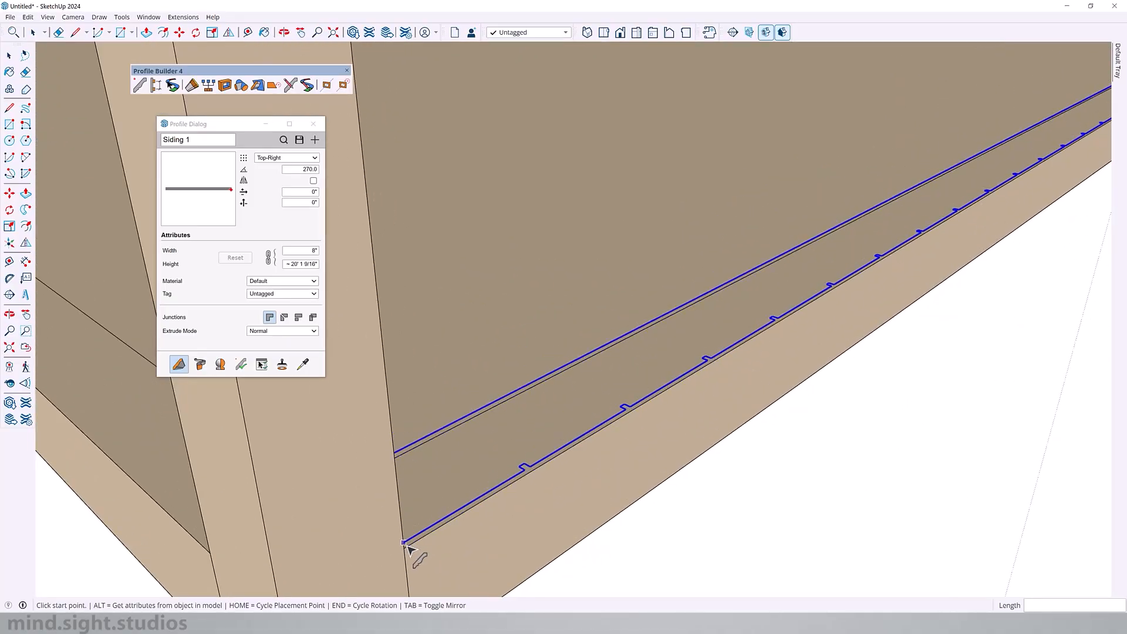
# Run the Siding 1 boards from the frame corner along the long side wall.
pyautogui.click(403, 542)
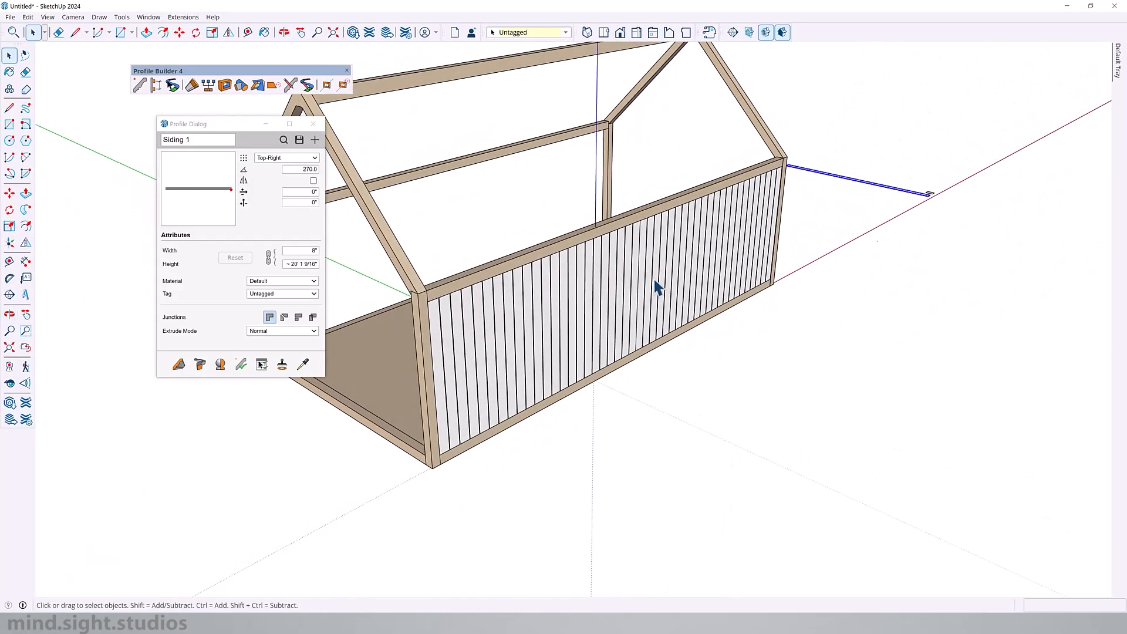
pyautogui.moveTo(528, 196)
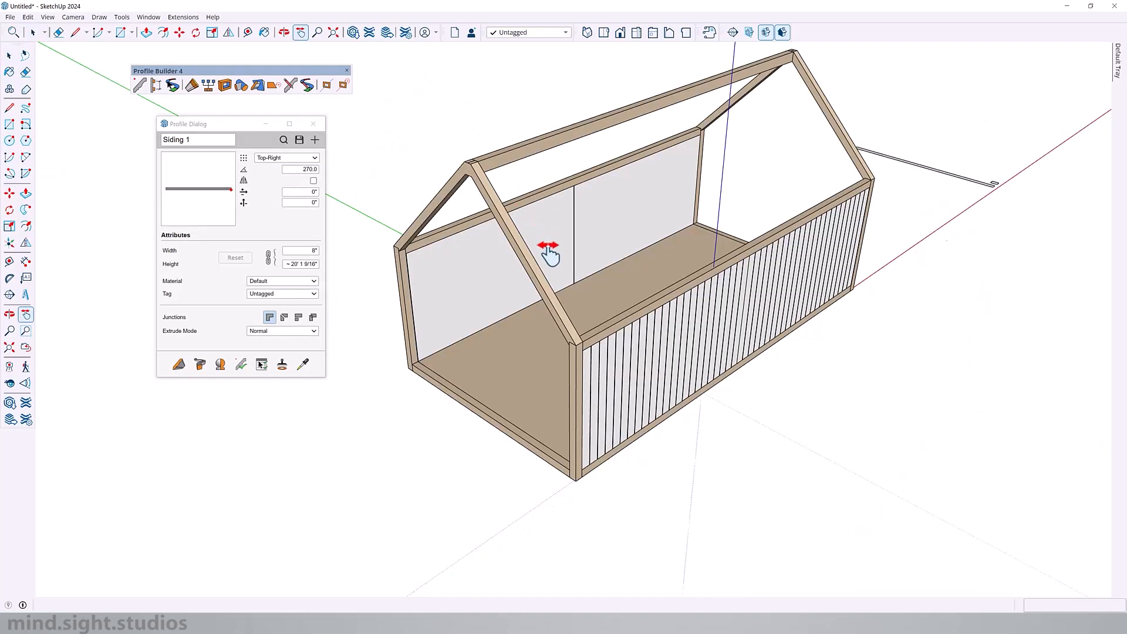
pyautogui.click(178, 363)
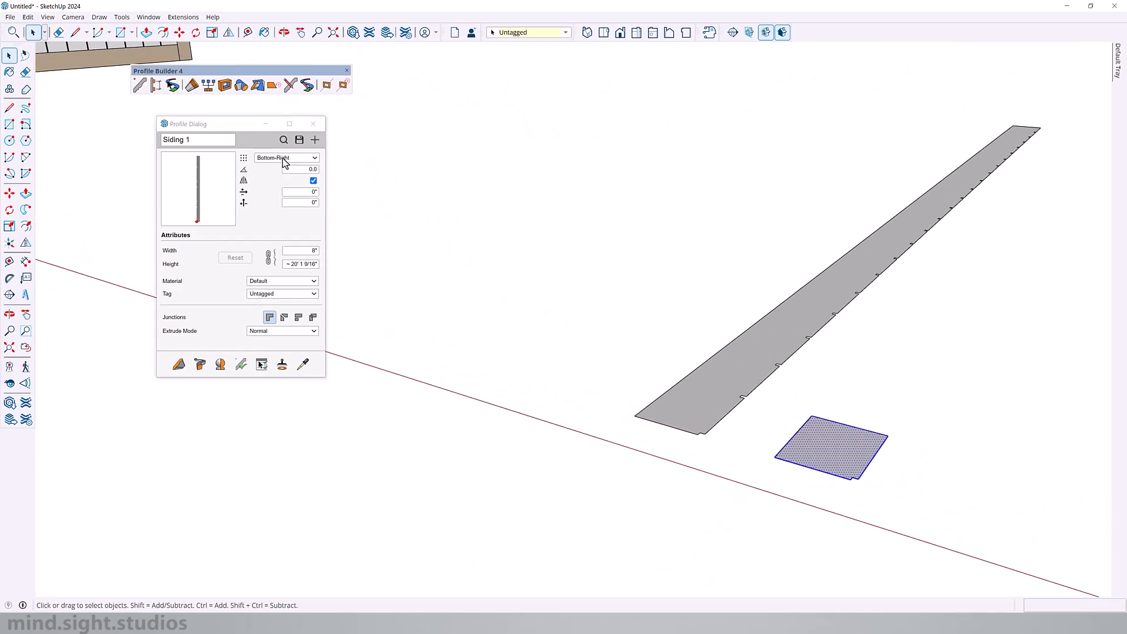
# Create a new profile named 'Siding 2' from the small square cross-section.
pyautogui.click(314, 139)
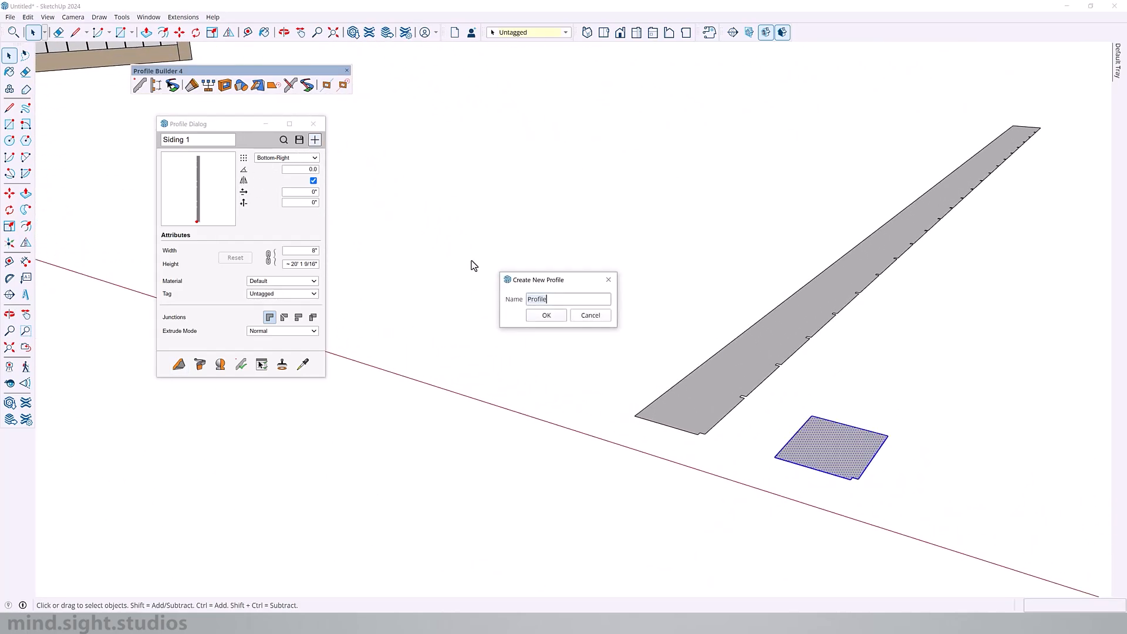
pyautogui.write('Siding')
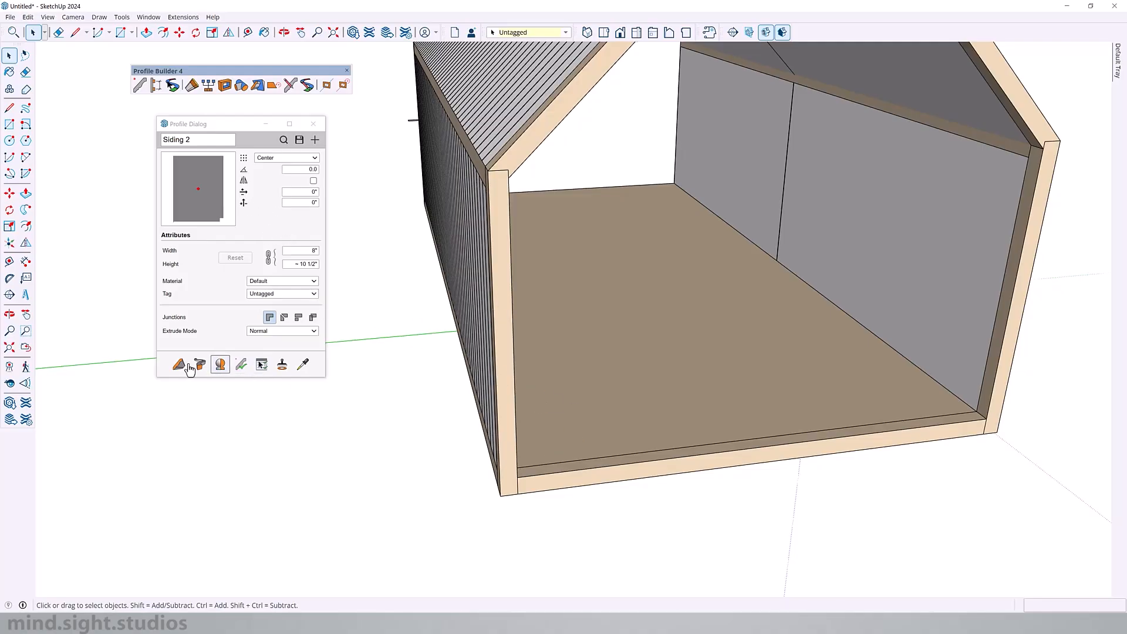
# Draw Siding 2 boards across the front end wall below the gable.
pyautogui.click(180, 364)
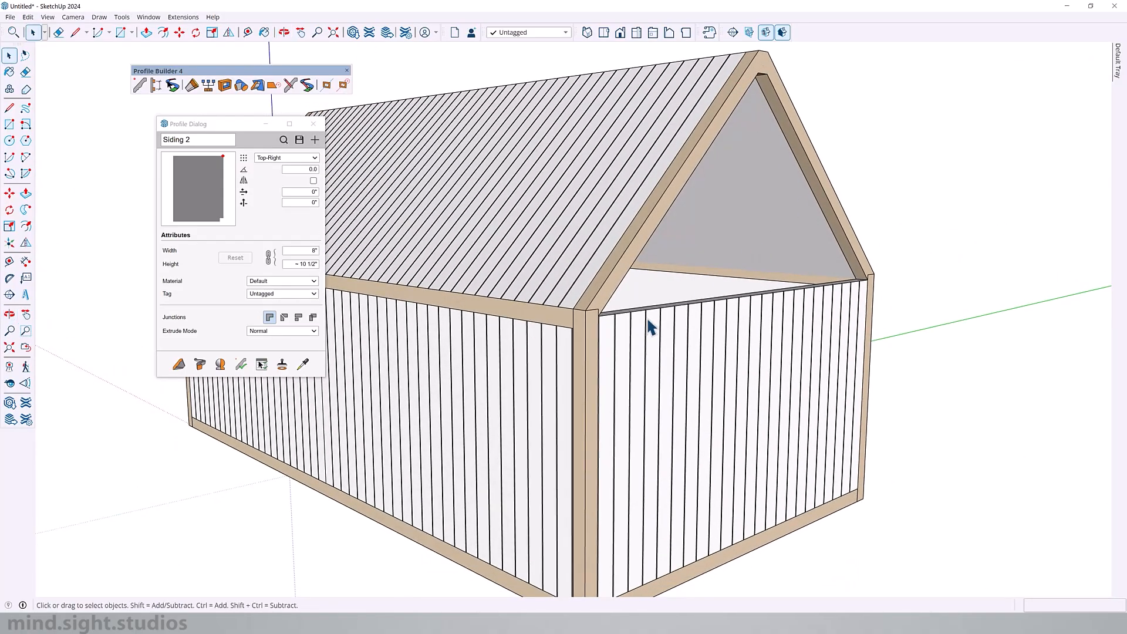
pyautogui.moveTo(786, 115)
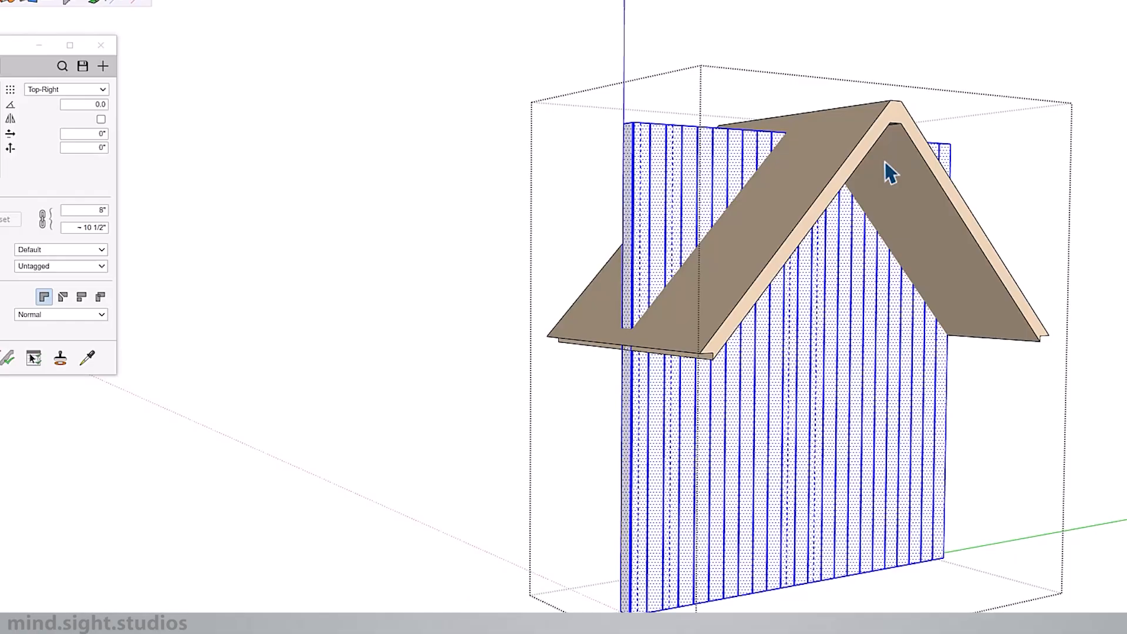
# Intersect the gable siding with the selected roof boards, then exit the group.
pyautogui.rightClick(891, 172)
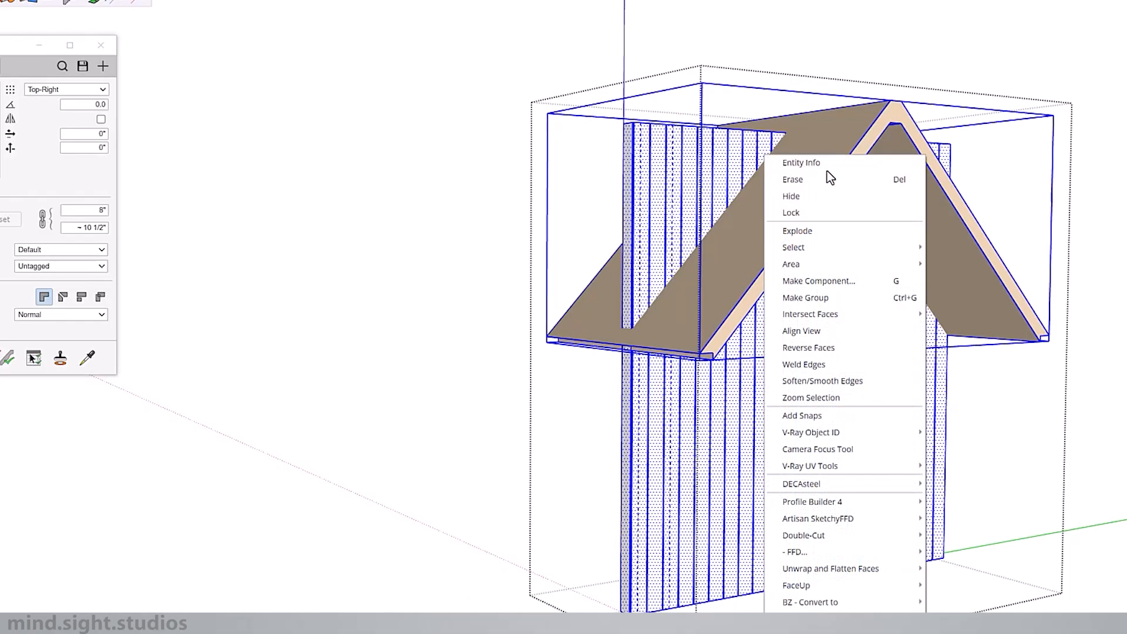
pyautogui.moveTo(810, 314)
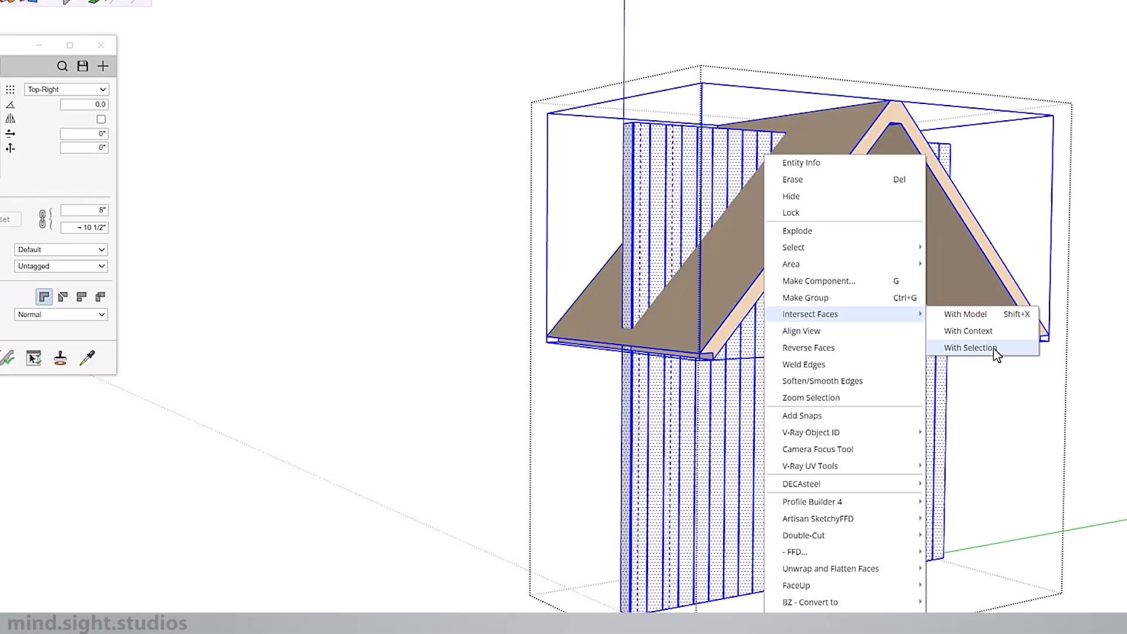
pyautogui.click(970, 347)
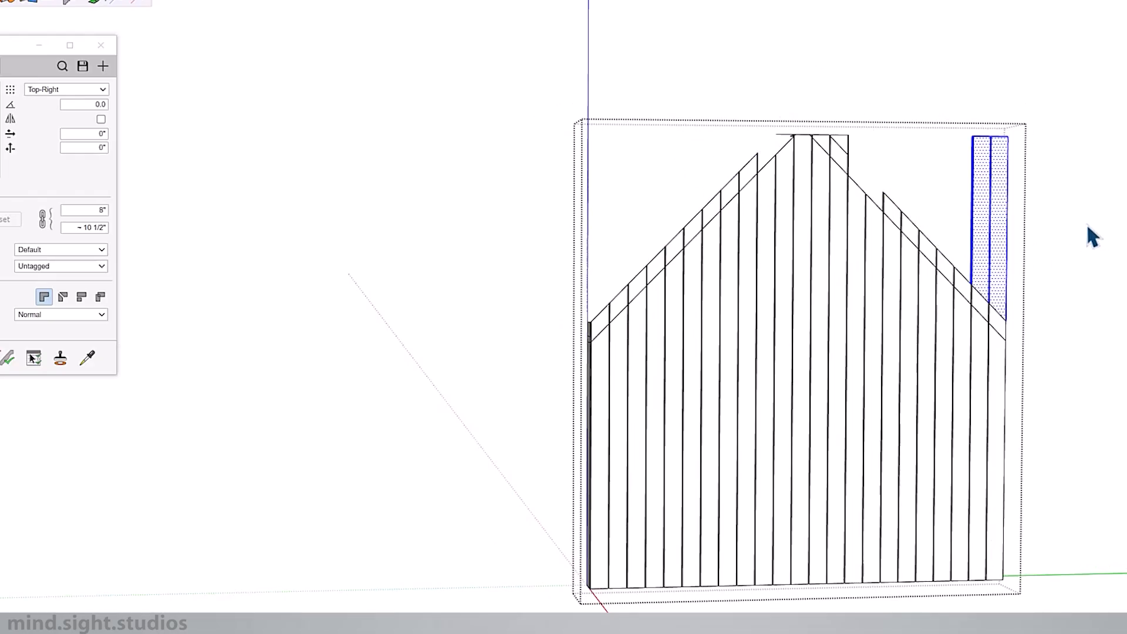
pyautogui.click(755, 132)
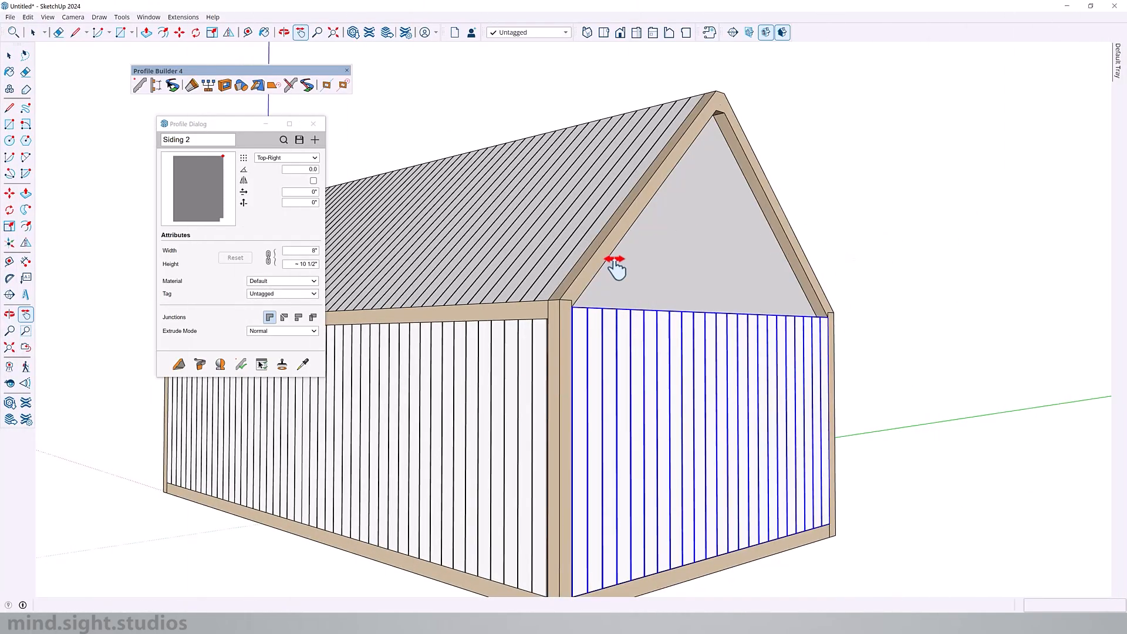
pyautogui.moveTo(714, 112)
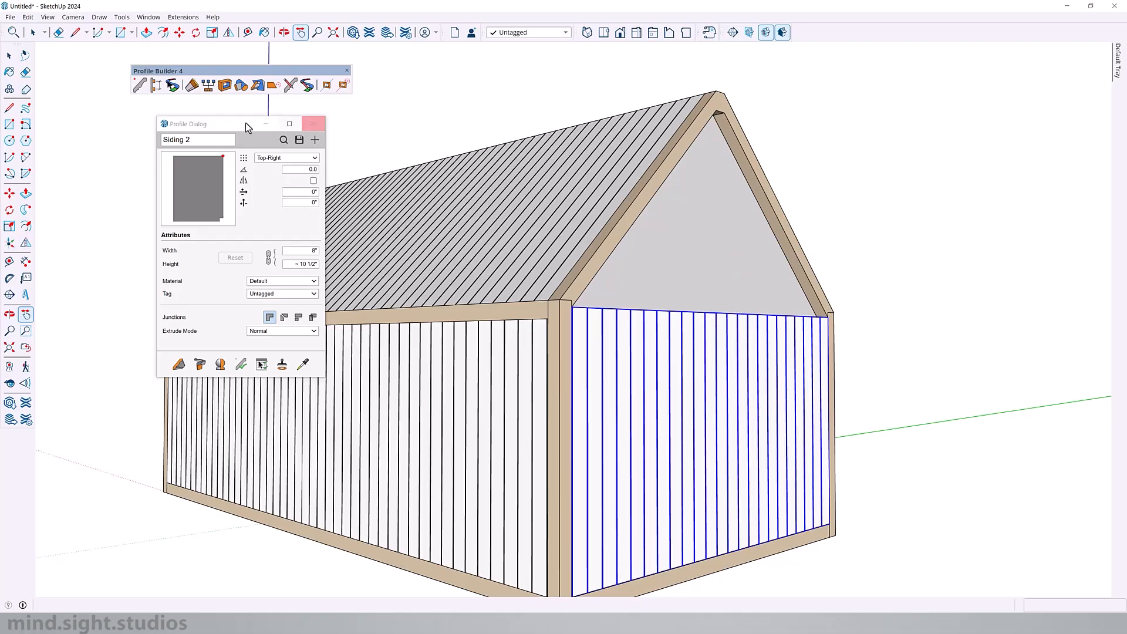
pyautogui.moveTo(258, 85)
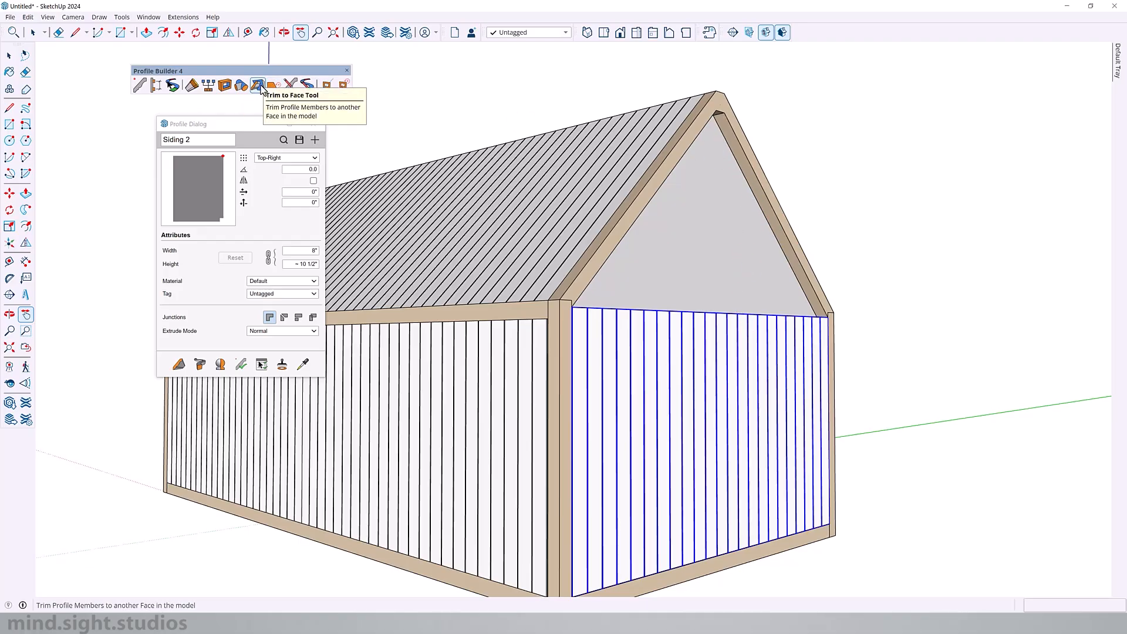
# Select the gable-end siding boards and trim them to the roof slope face.
pyautogui.click(259, 84)
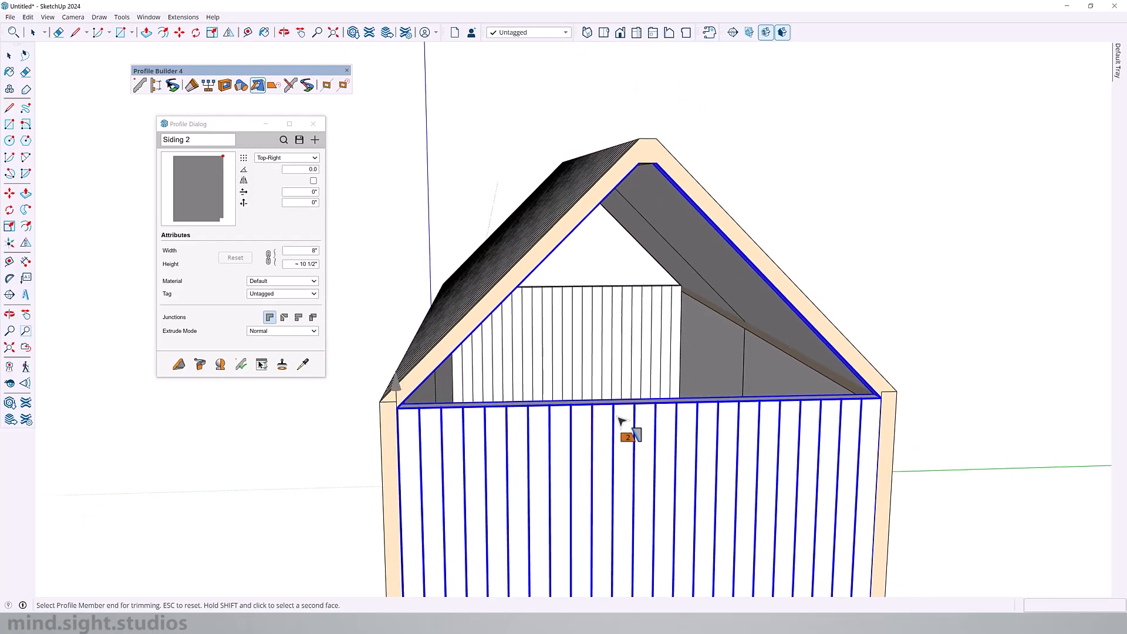
pyautogui.moveTo(619, 424)
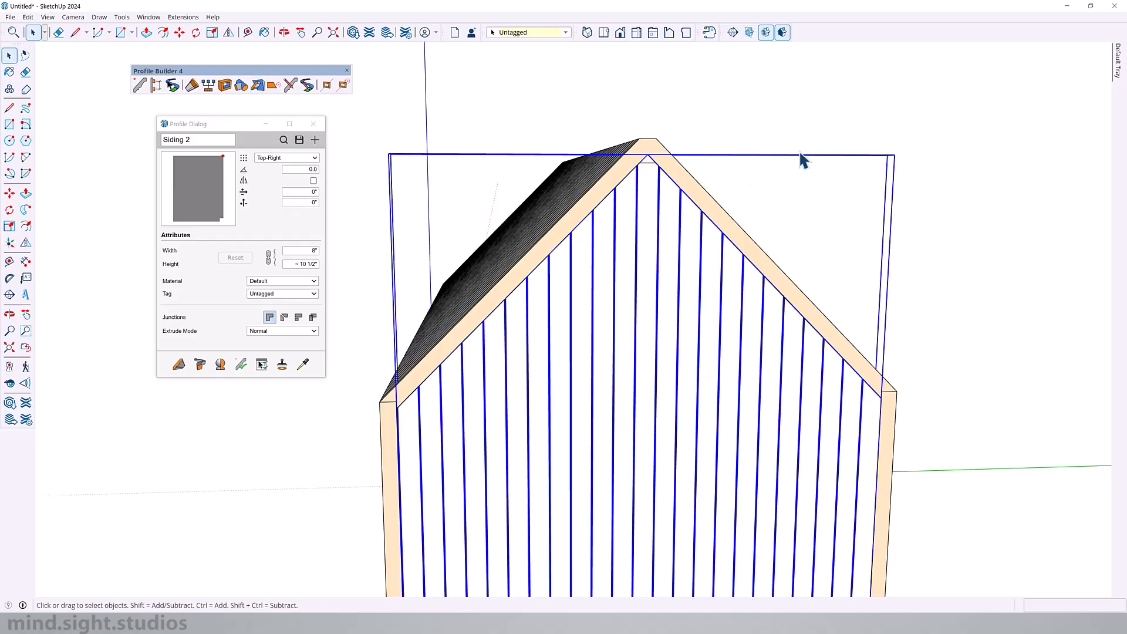
pyautogui.moveTo(801, 161); pyautogui.dragTo(741, 339)
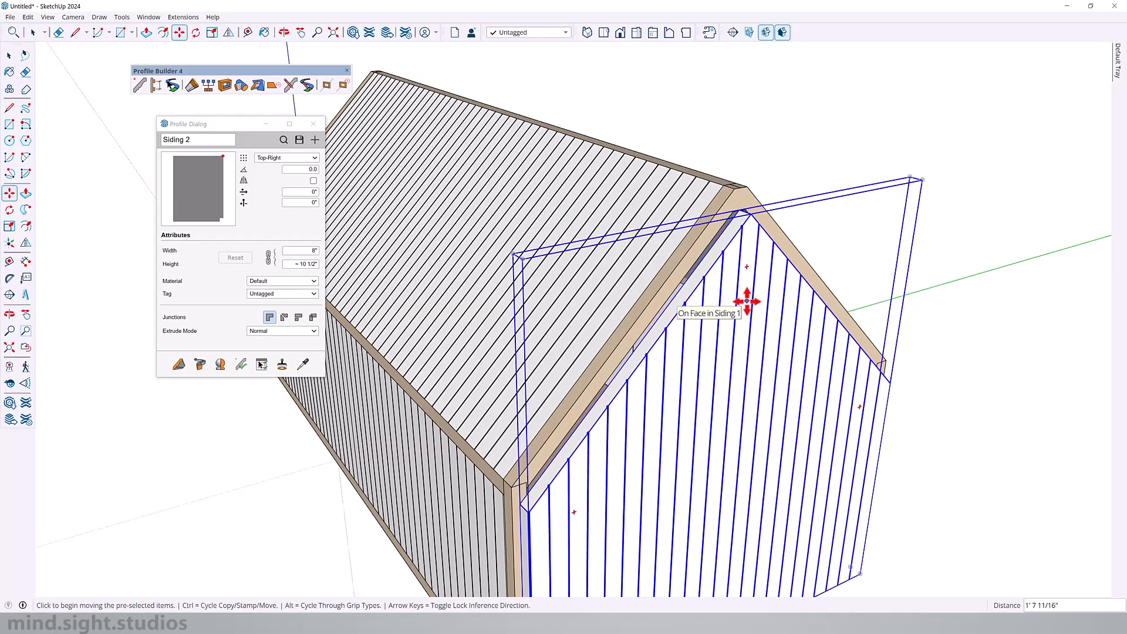
pyautogui.click(273, 84)
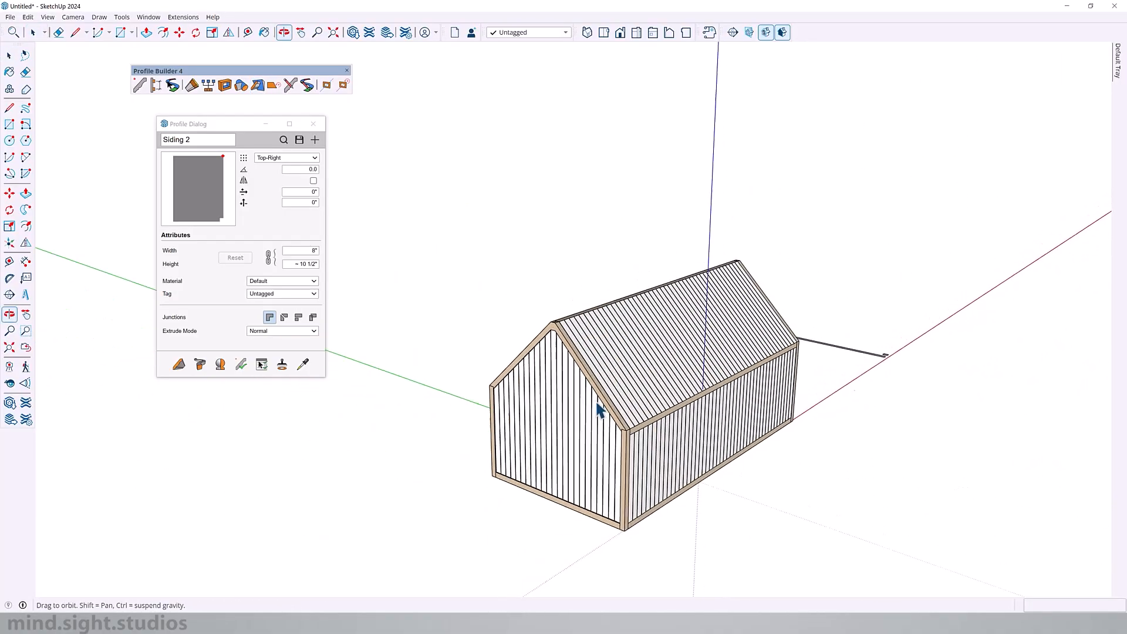
# Orbit to view the cabin's other gable end.
pyautogui.moveTo(596, 410); pyautogui.dragTo(827, 287)
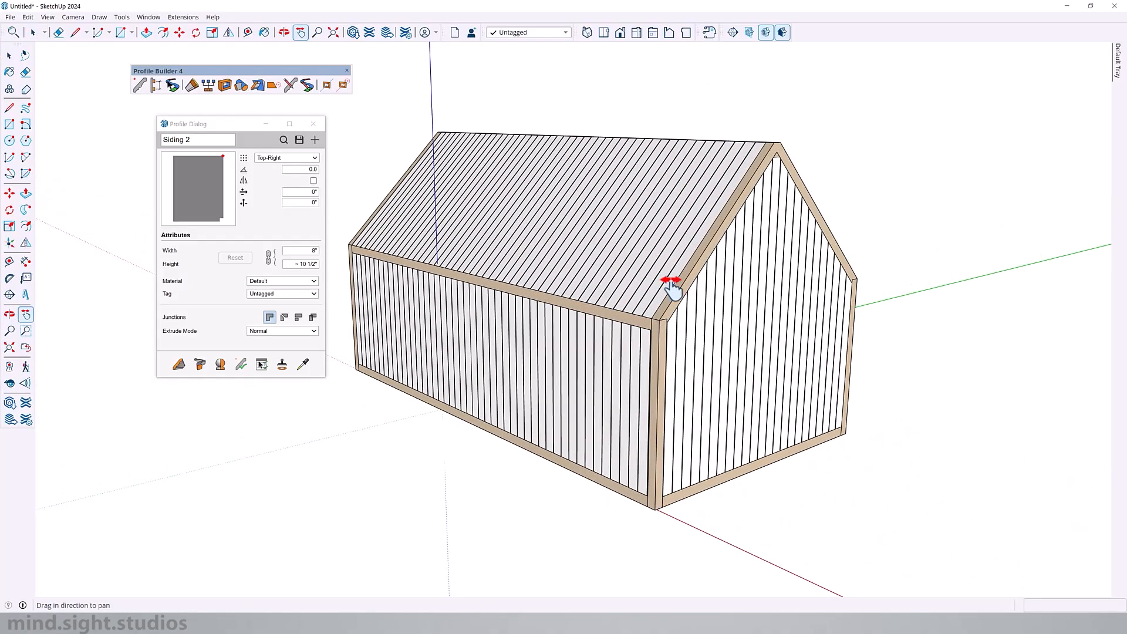
pyautogui.moveTo(722, 286)
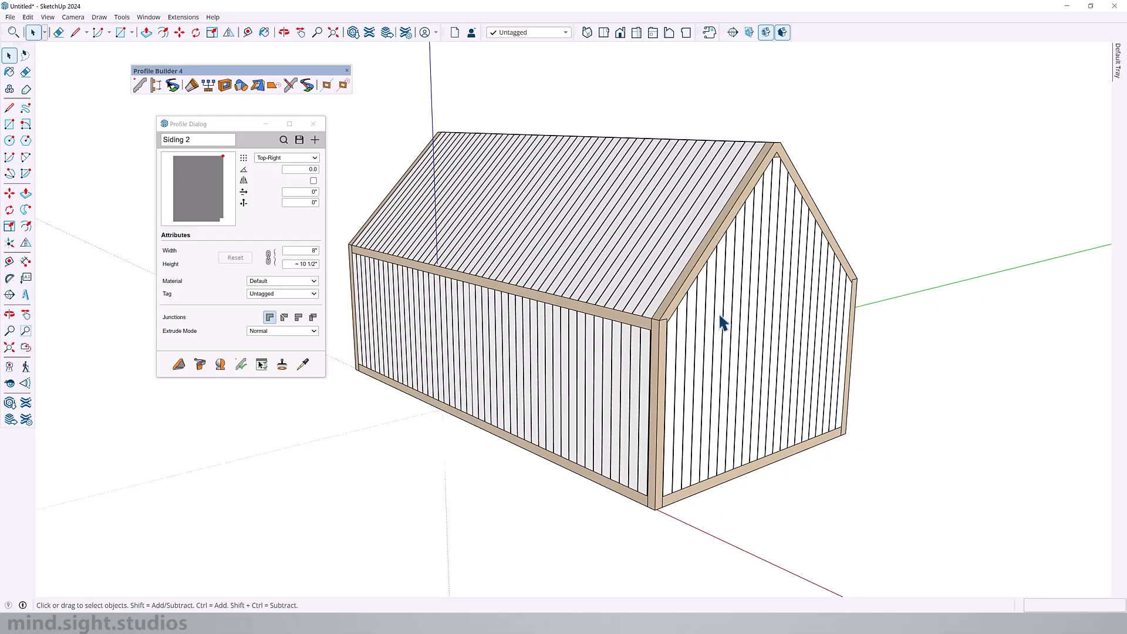
pyautogui.moveTo(731, 347)
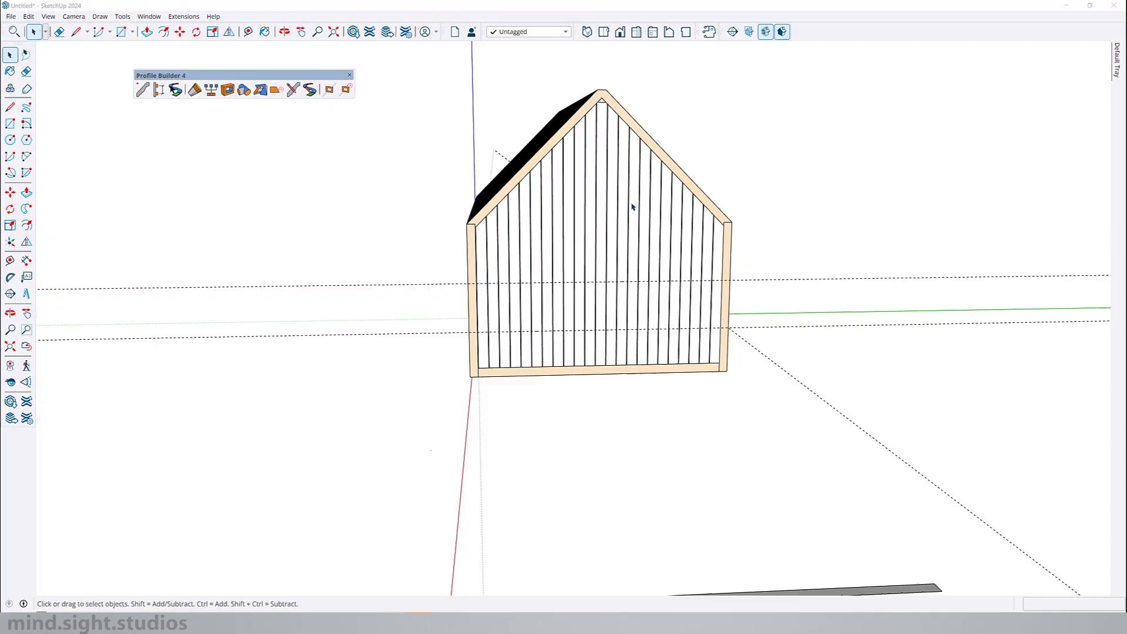
# Review the Hole Dialog's circle, rectangle and profile-shaped (Beam Cutout) hole options.
pyautogui.click(284, 31)
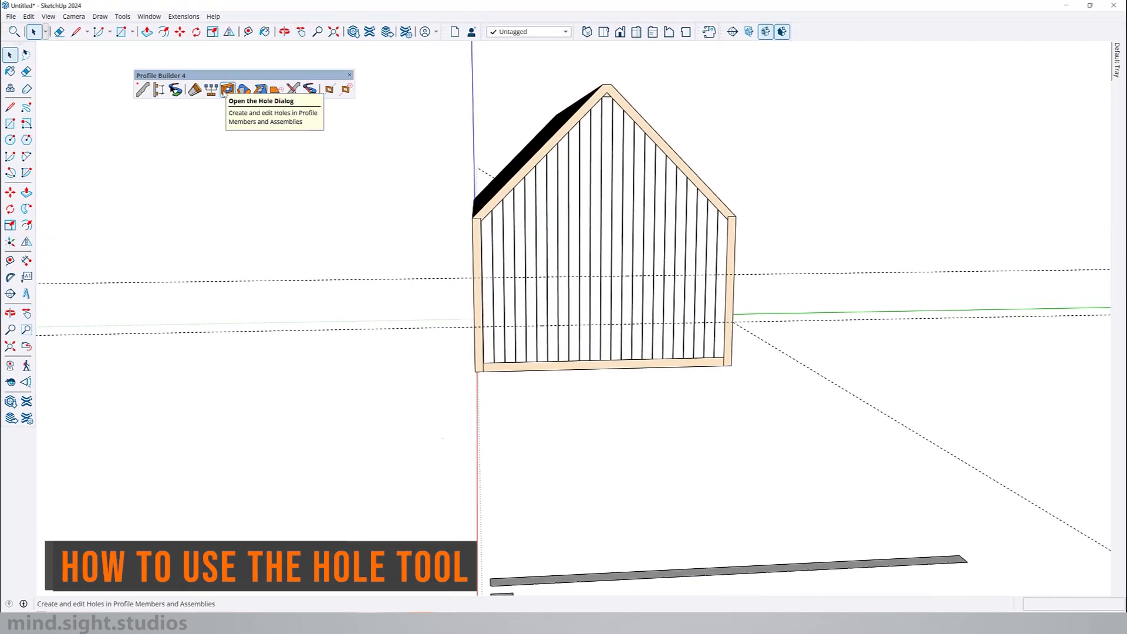
pyautogui.click(227, 89)
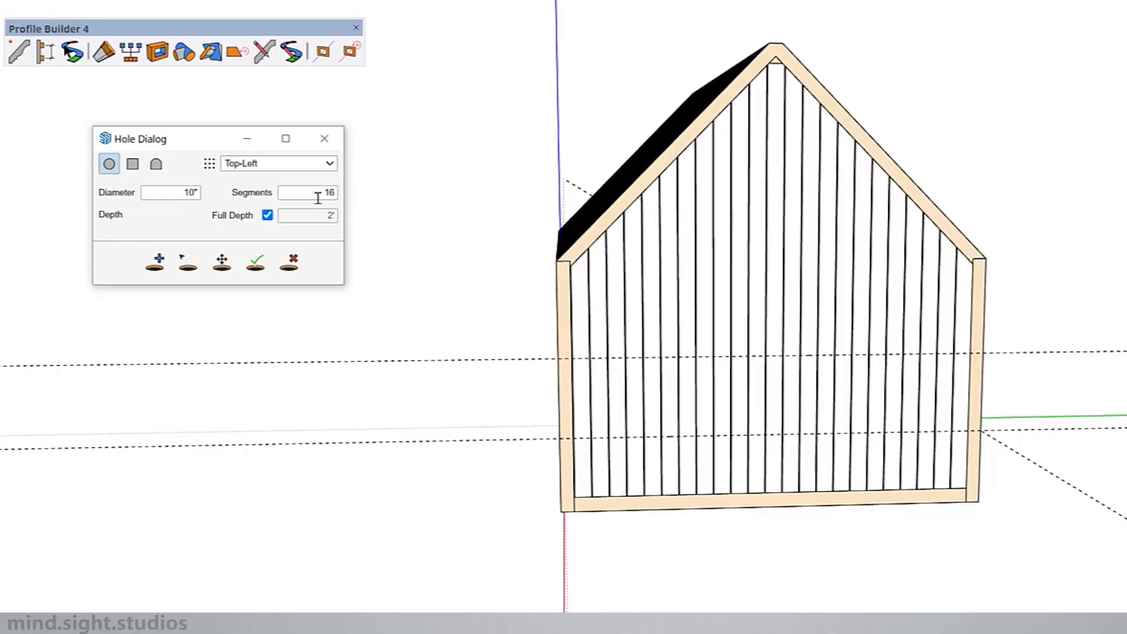
pyautogui.click(132, 165)
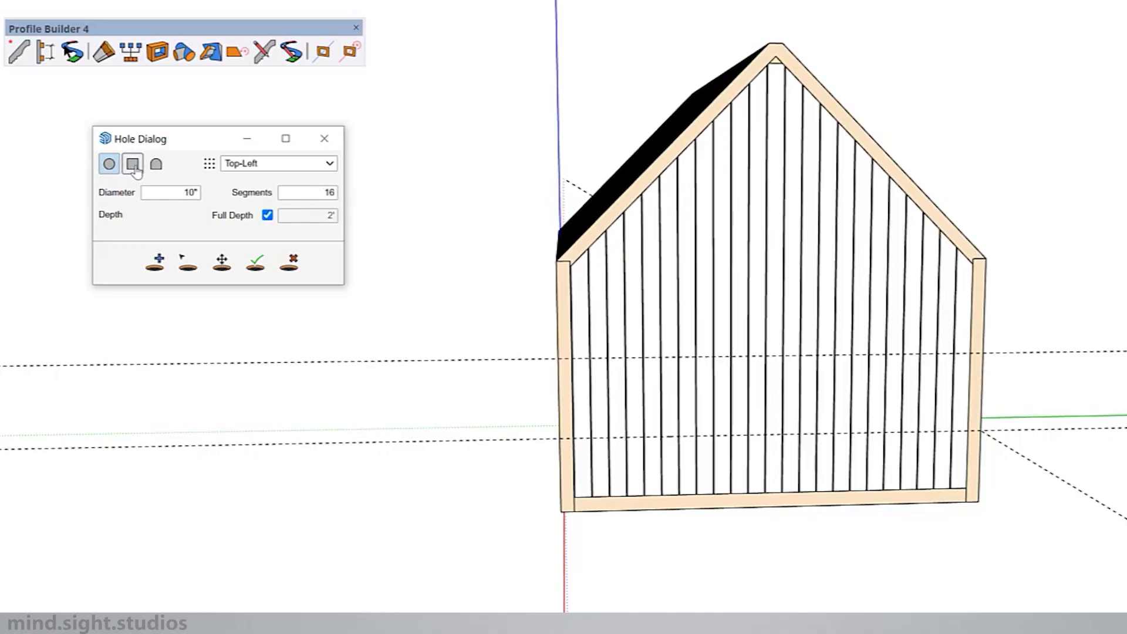
pyautogui.click(156, 164)
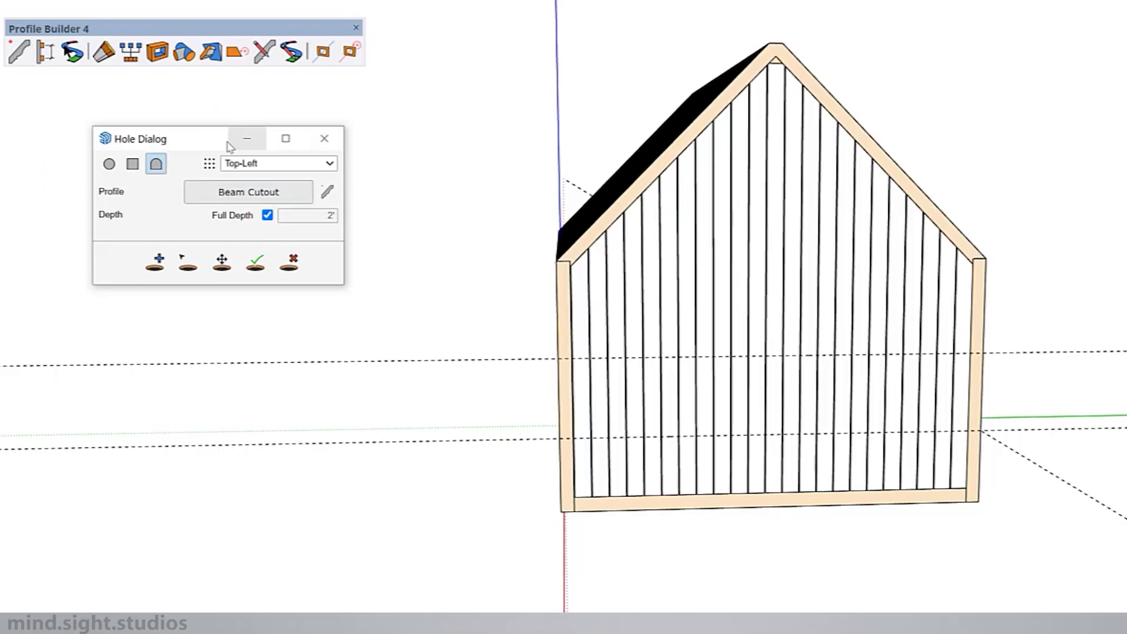
pyautogui.moveTo(173, 225)
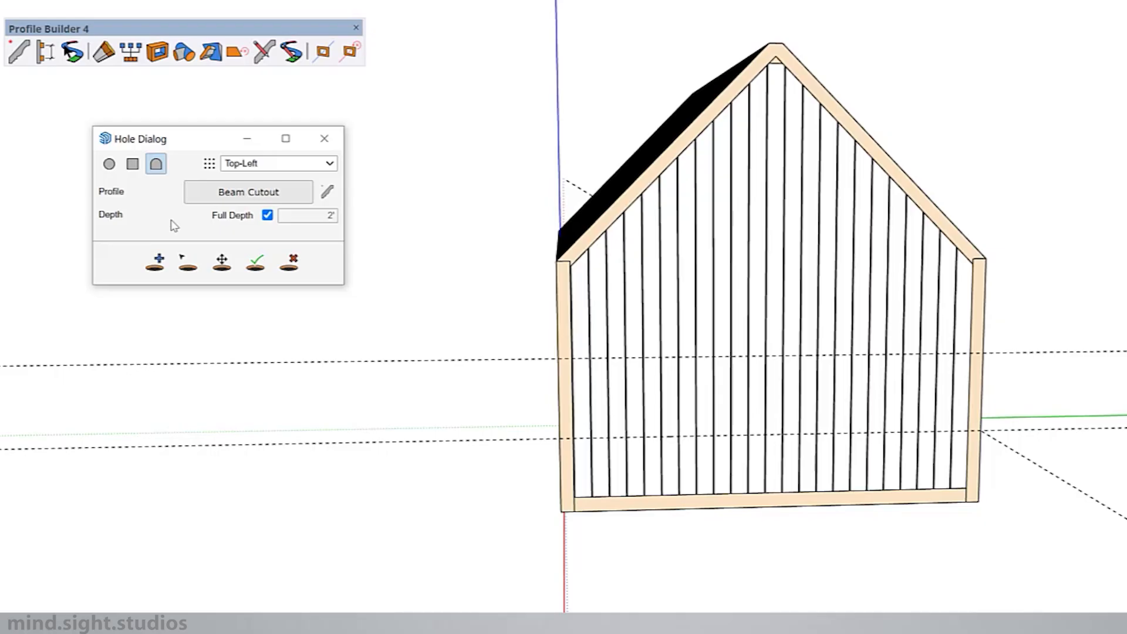
# Choose the rectangle shape, enter width 4' 4" and height 4', and toggle Full Depth.
pyautogui.click(131, 164)
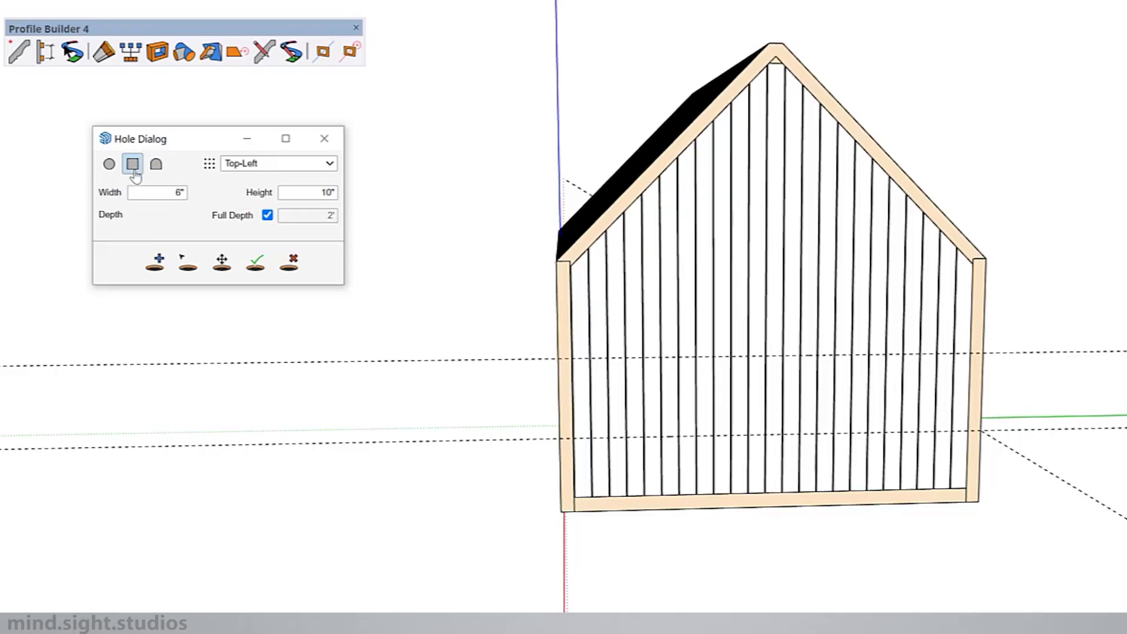
pyautogui.click(156, 191)
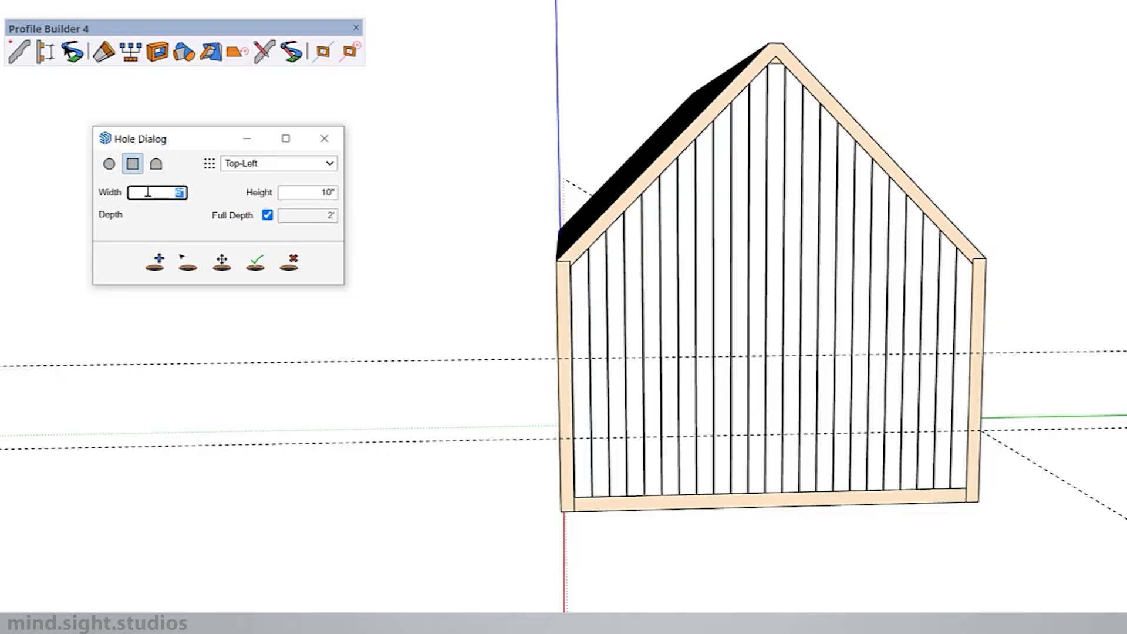
pyautogui.write('4')
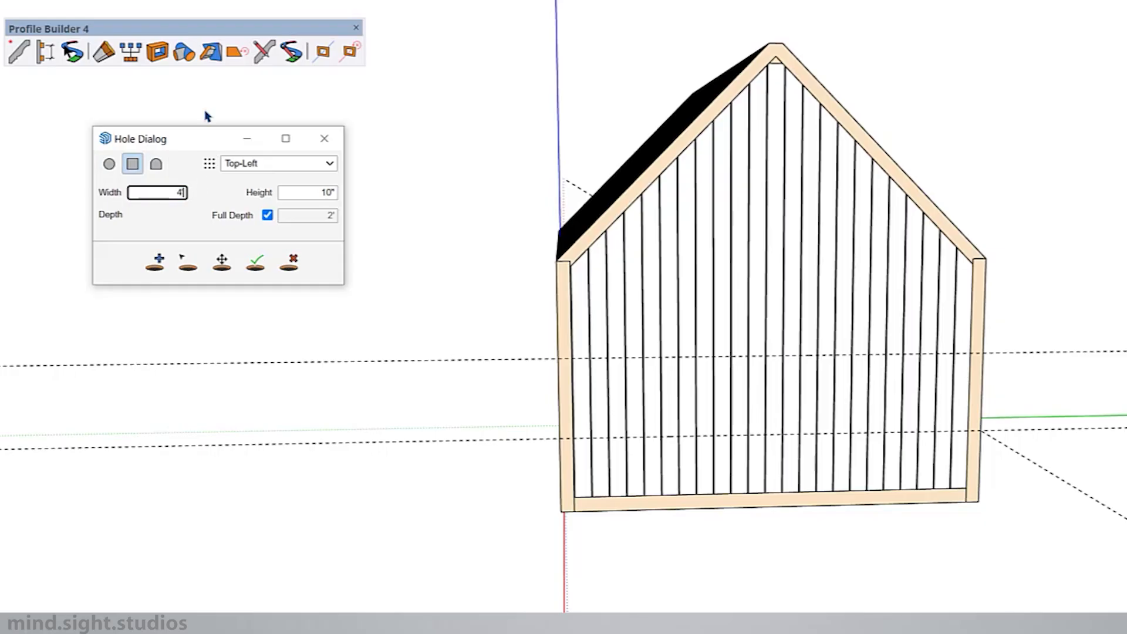
pyautogui.click(307, 191)
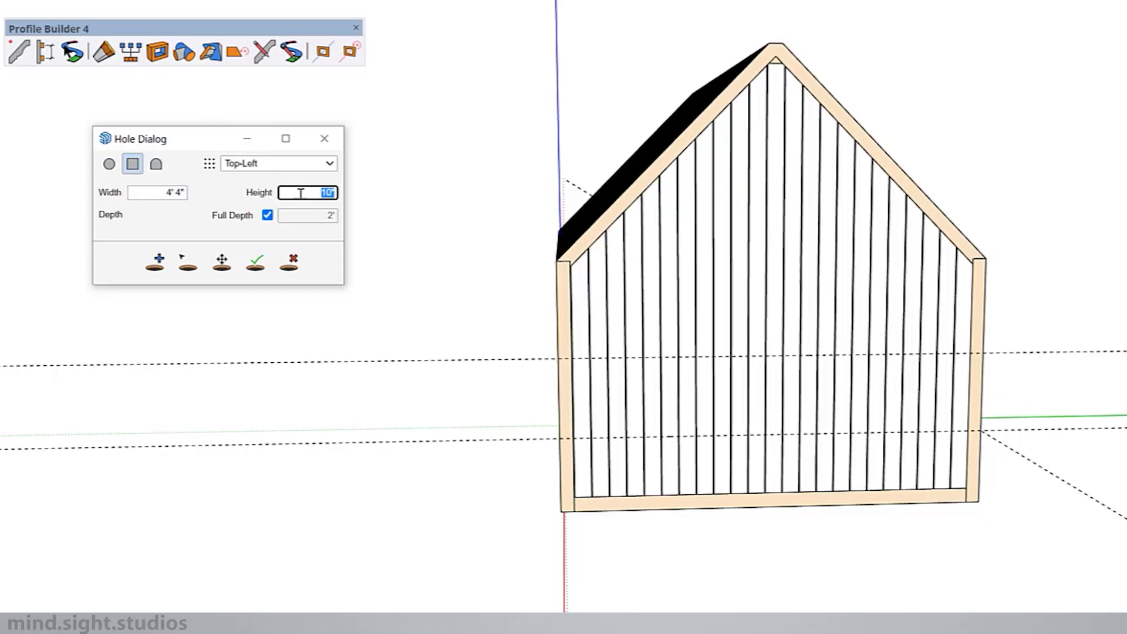
pyautogui.write("4'")
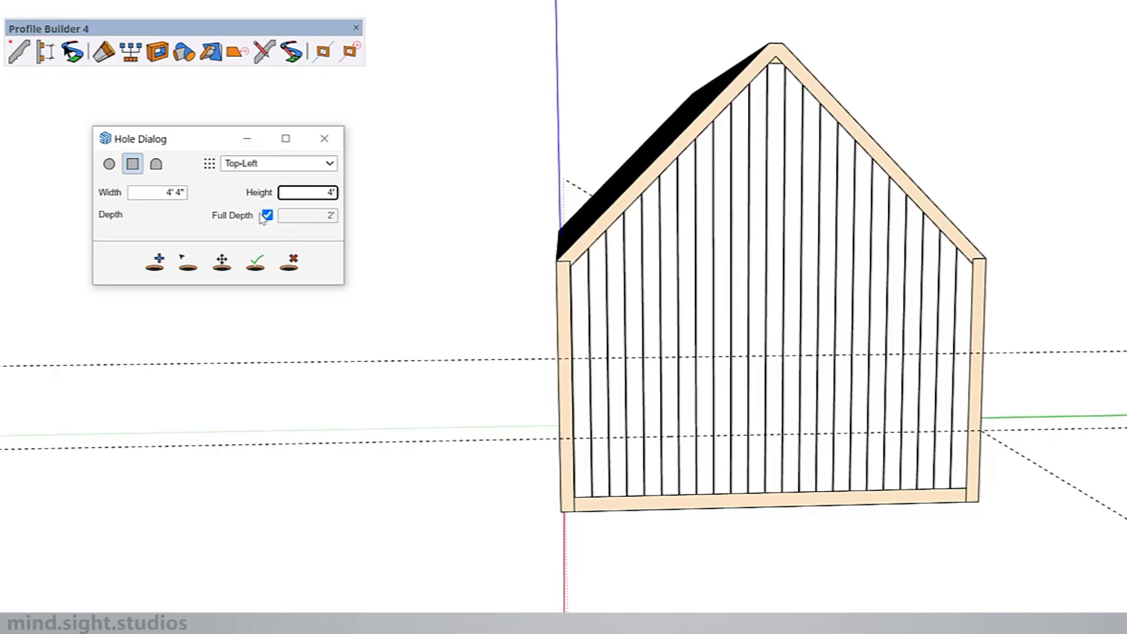
pyautogui.moveTo(209, 223)
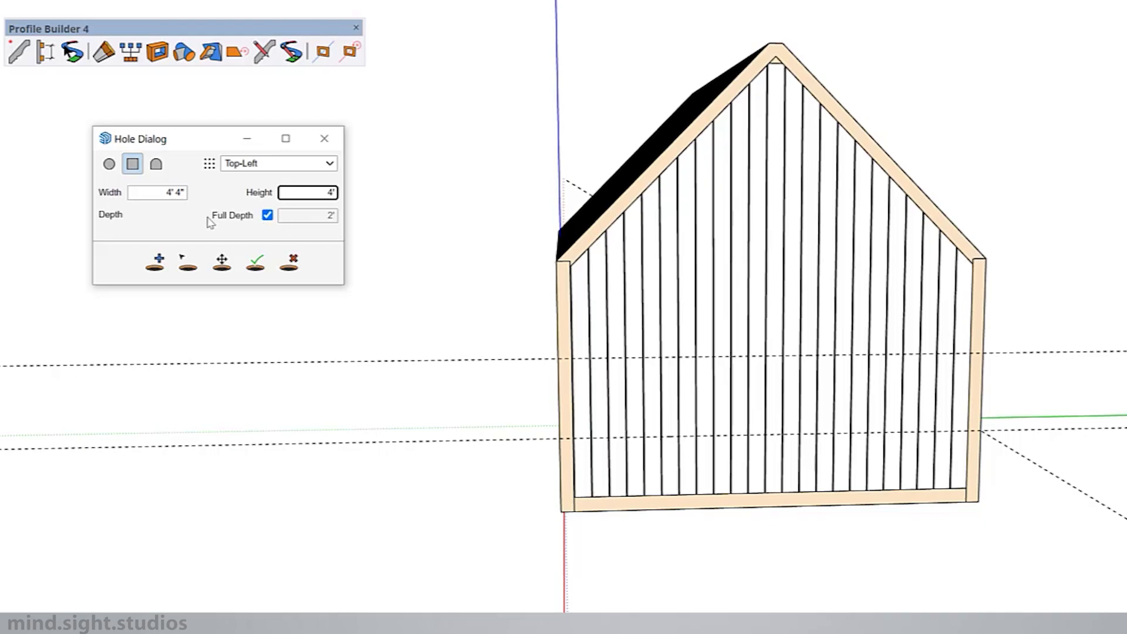
pyautogui.click(268, 215)
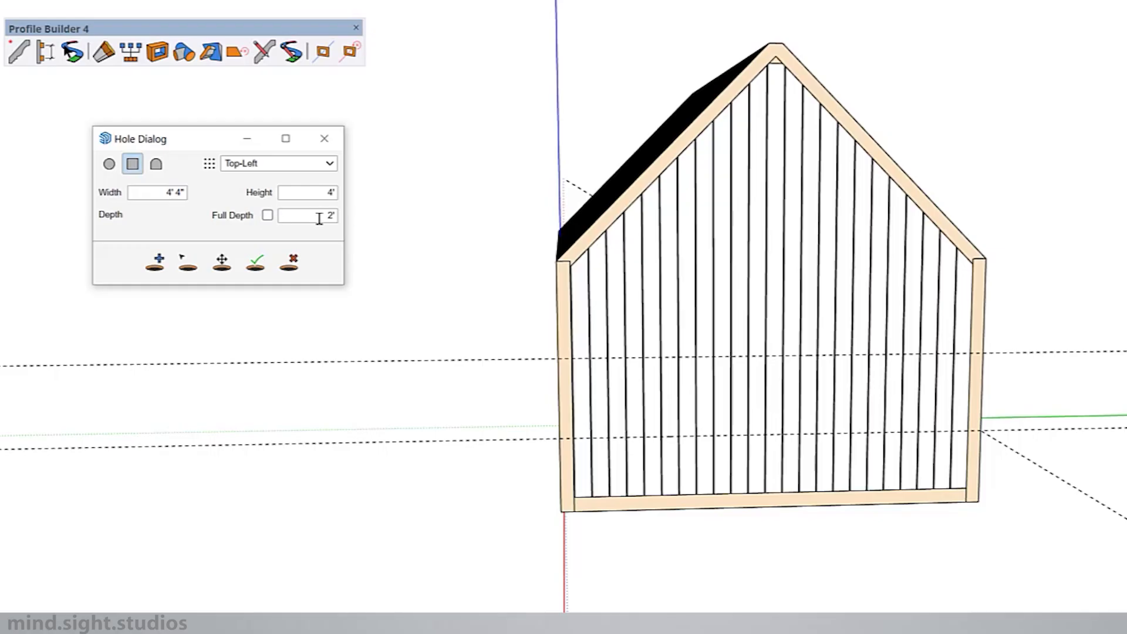
pyautogui.click(266, 214)
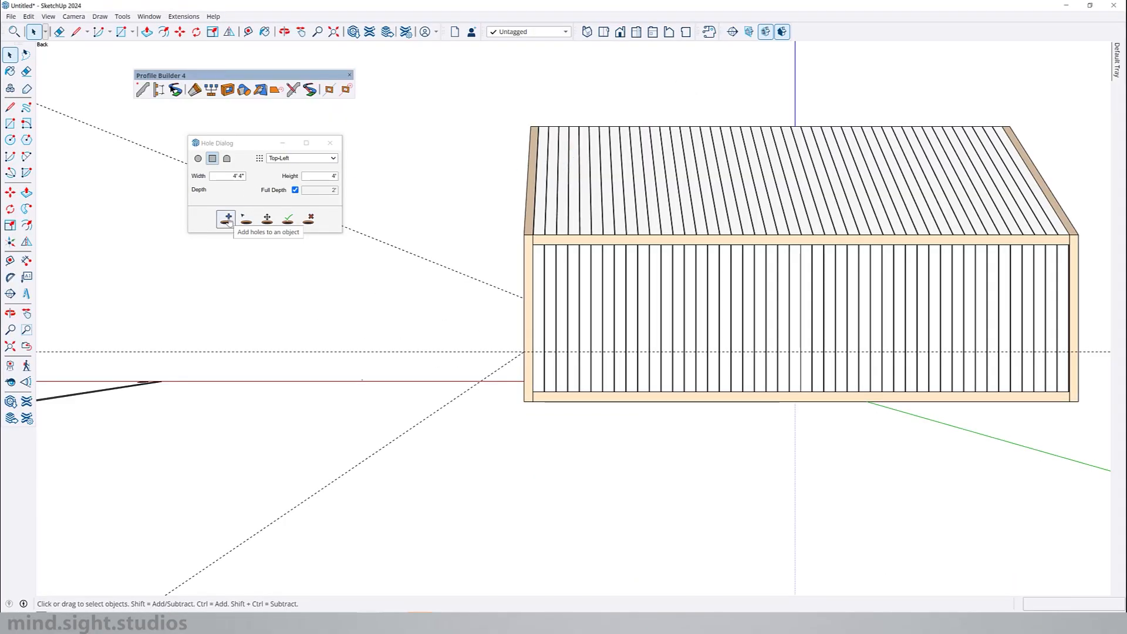
# Start Add Holes so a doorway-sized rectangle previews on the gable-end siding.
pyautogui.click(226, 218)
pyautogui.write("7'")
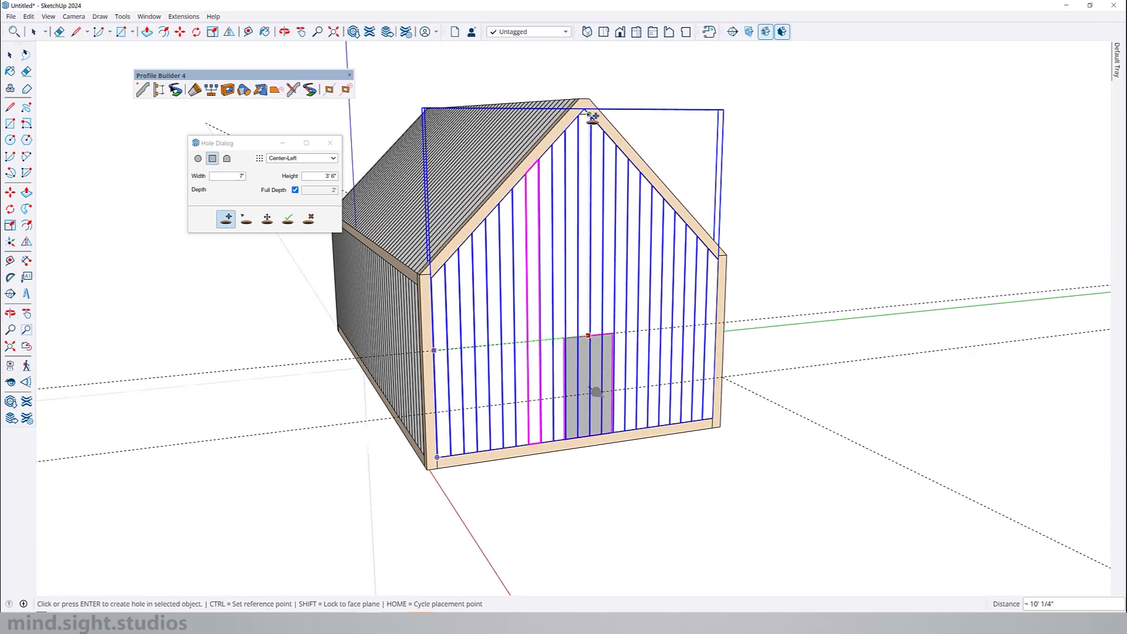
# Cut the doorway at the gable end's bottom and the opening in the long side wall.
pyautogui.click(597, 391)
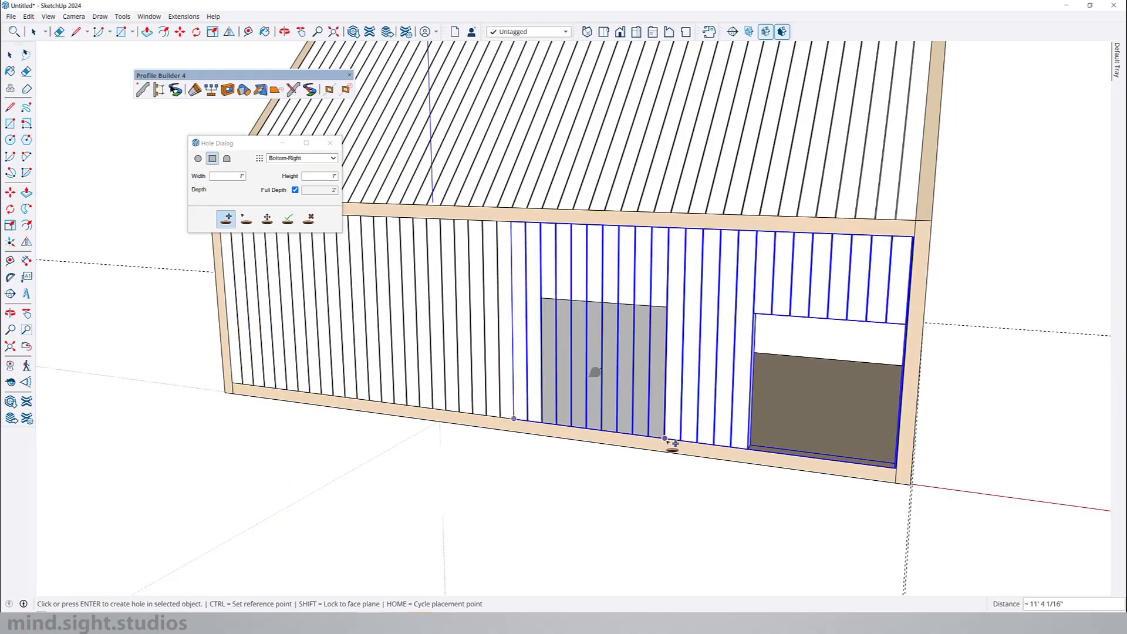
pyautogui.click(596, 366)
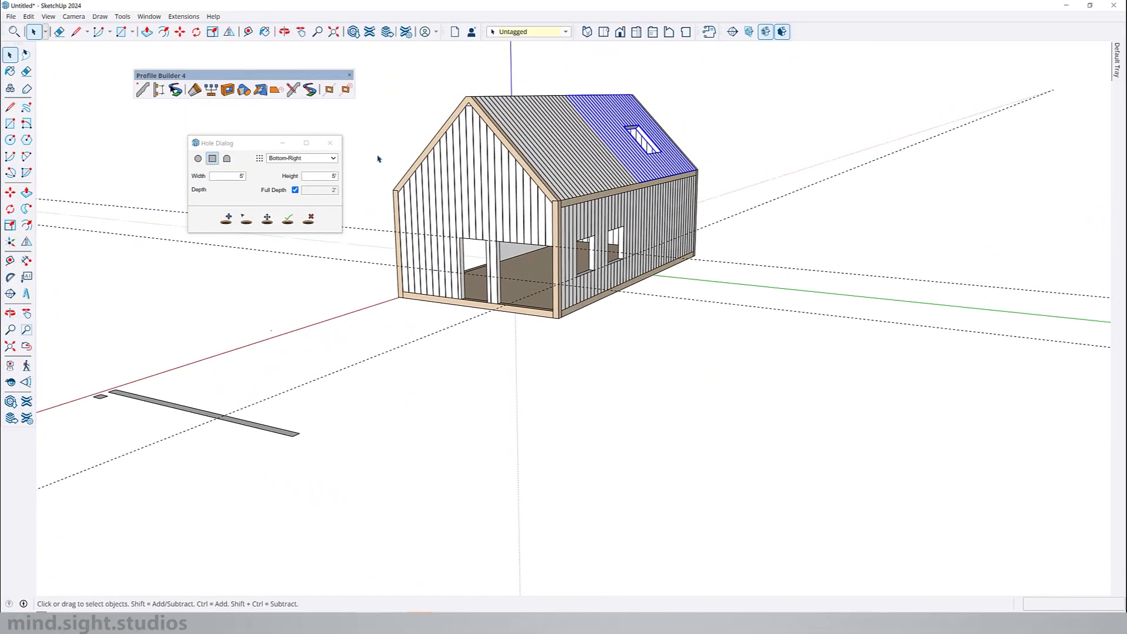
pyautogui.moveTo(398, 104)
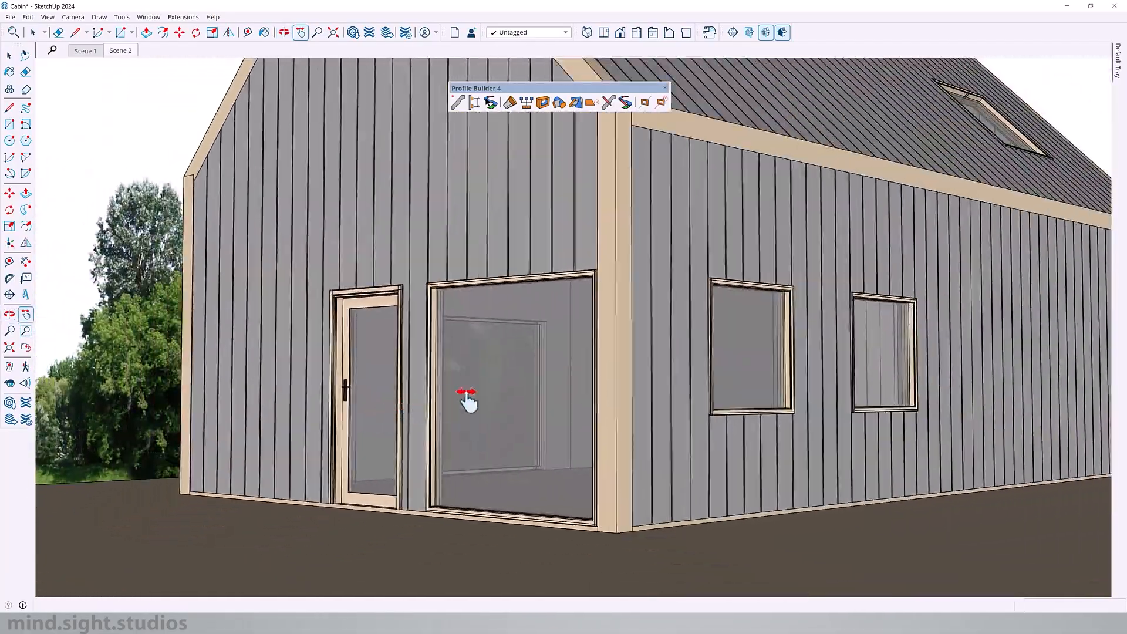
# Orbit the finished cabin to view the sided gable end and roof skylight.
pyautogui.moveTo(467, 403); pyautogui.dragTo(606, 481)
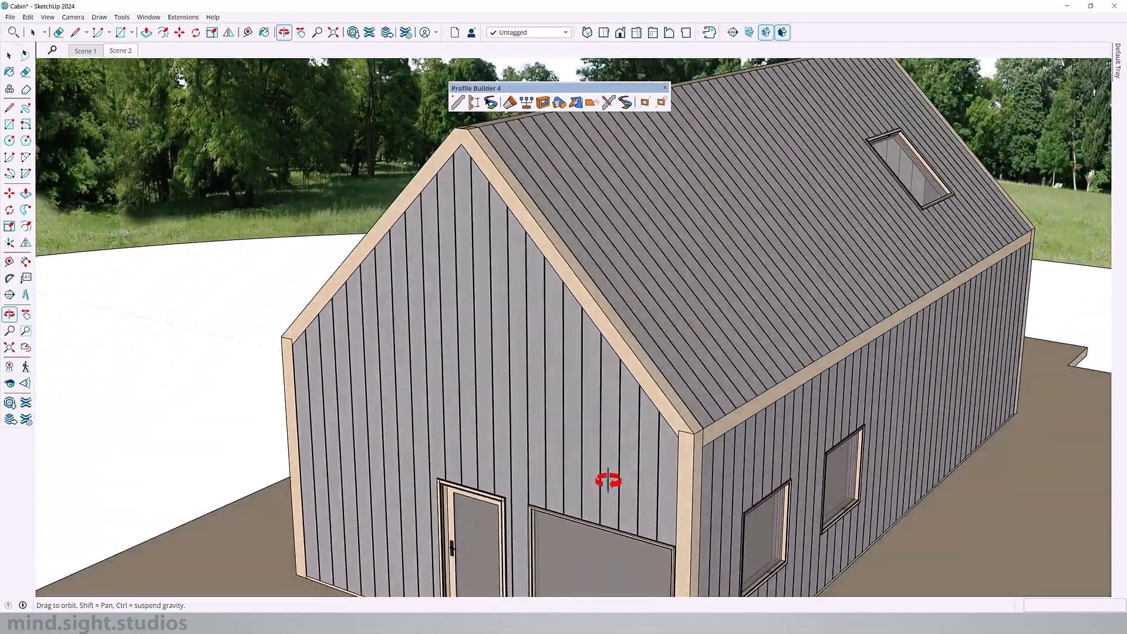